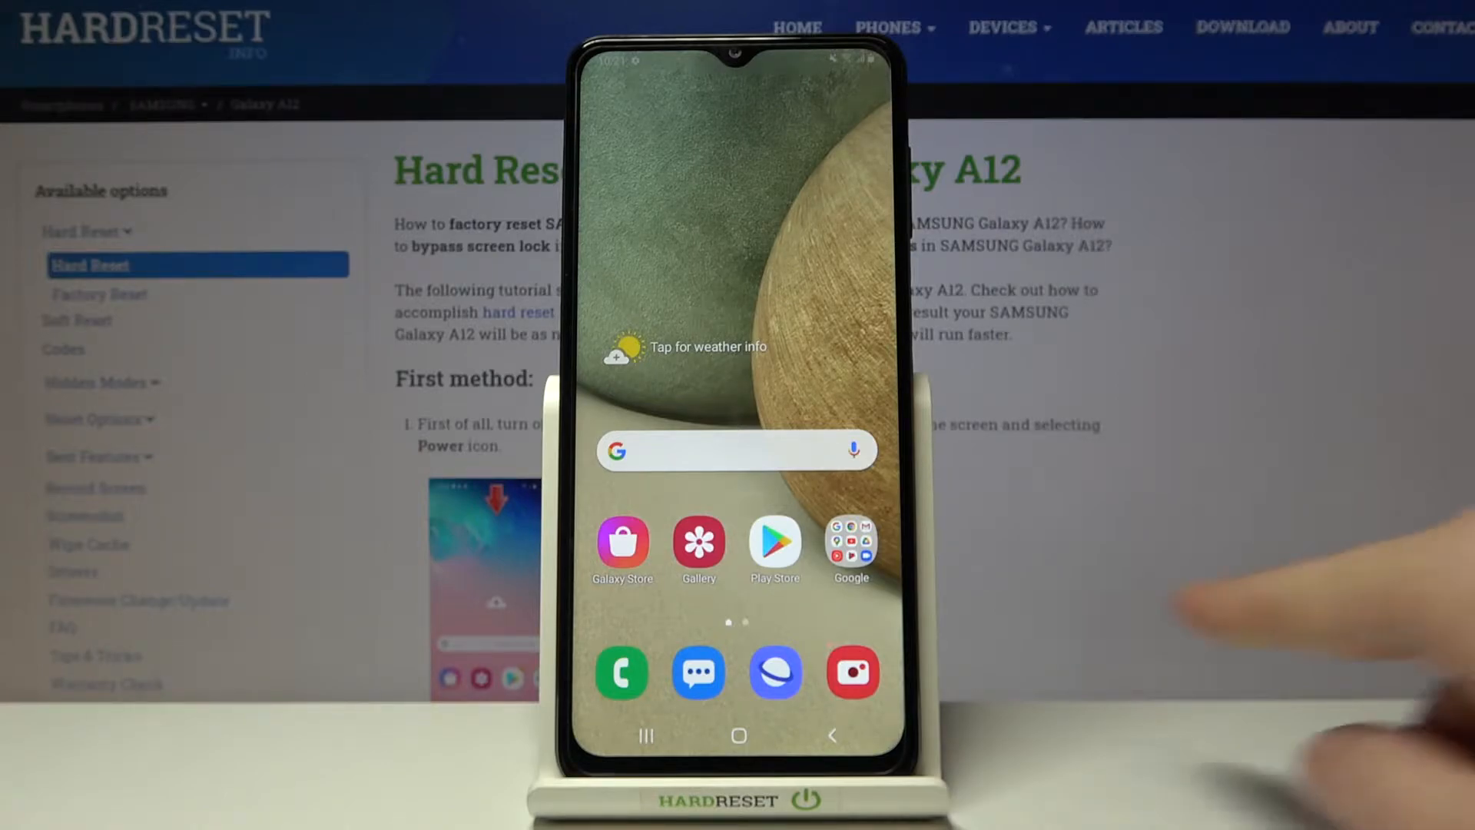
Launch the Camera app from the home screen dock into photo viewfinder
left_click(851, 672)
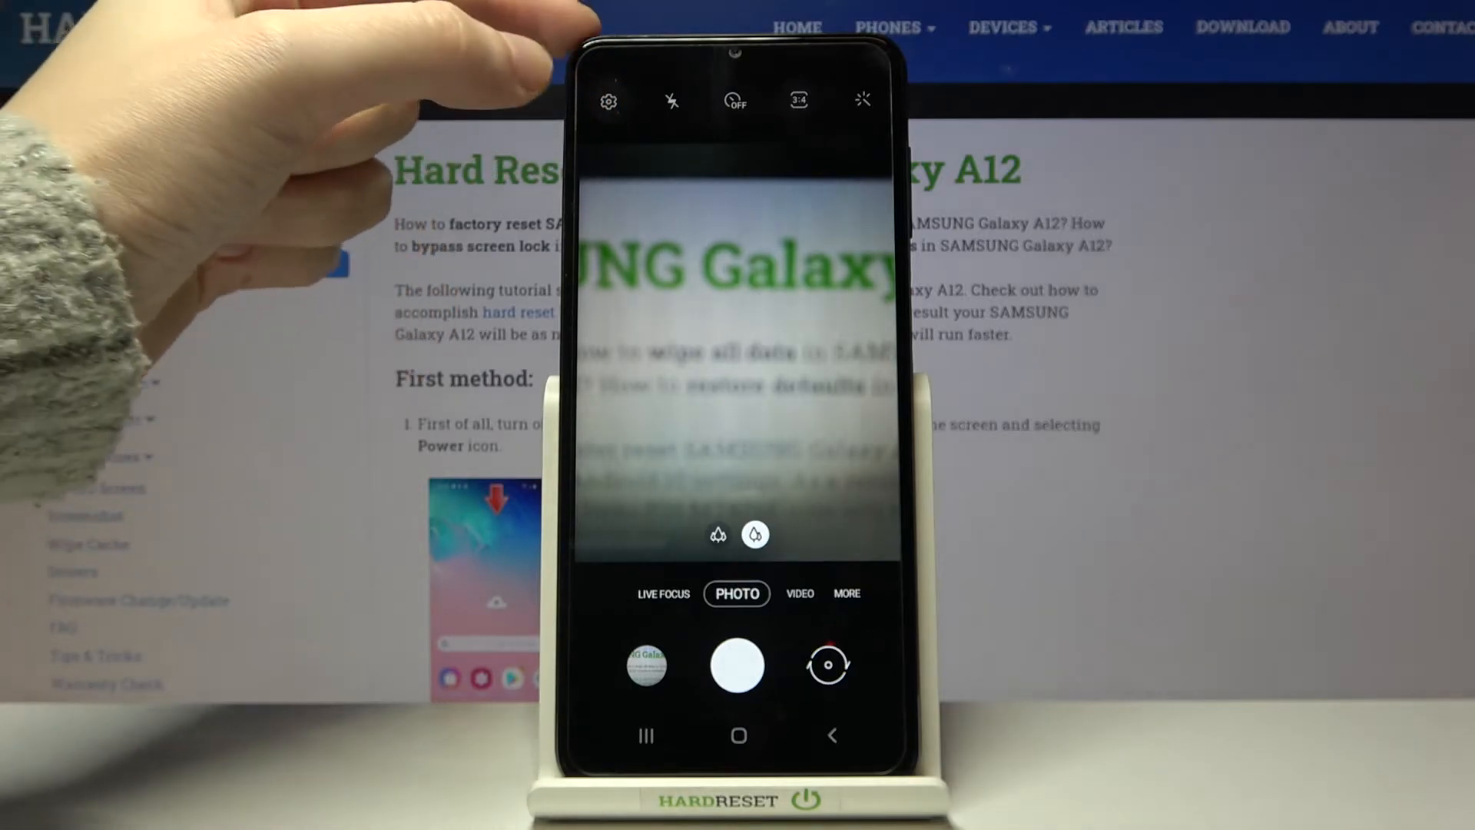
Go into Camera settings via the gear icon and reach Useful features
left_click(609, 102)
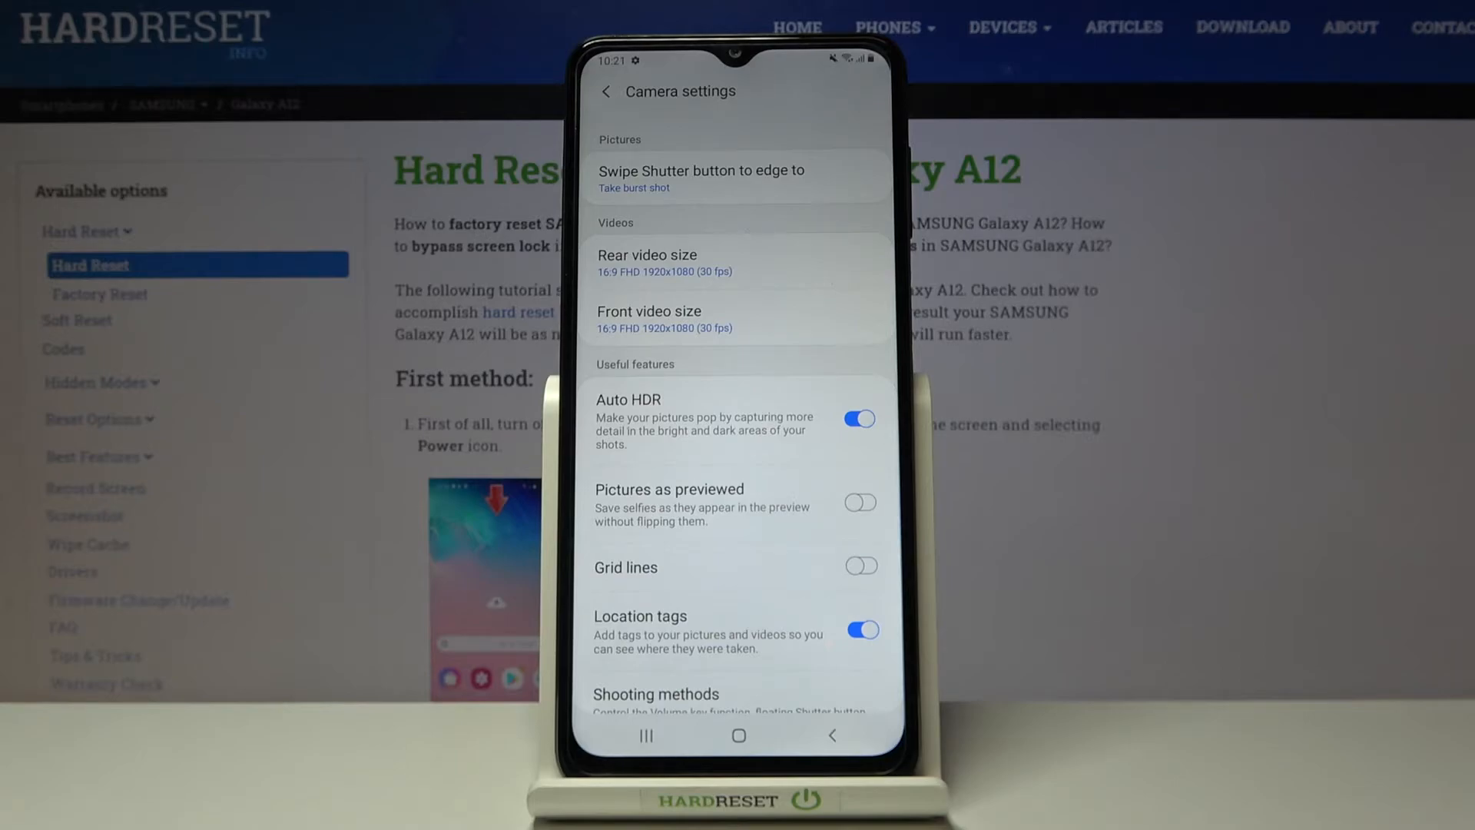
left_click(857, 501)
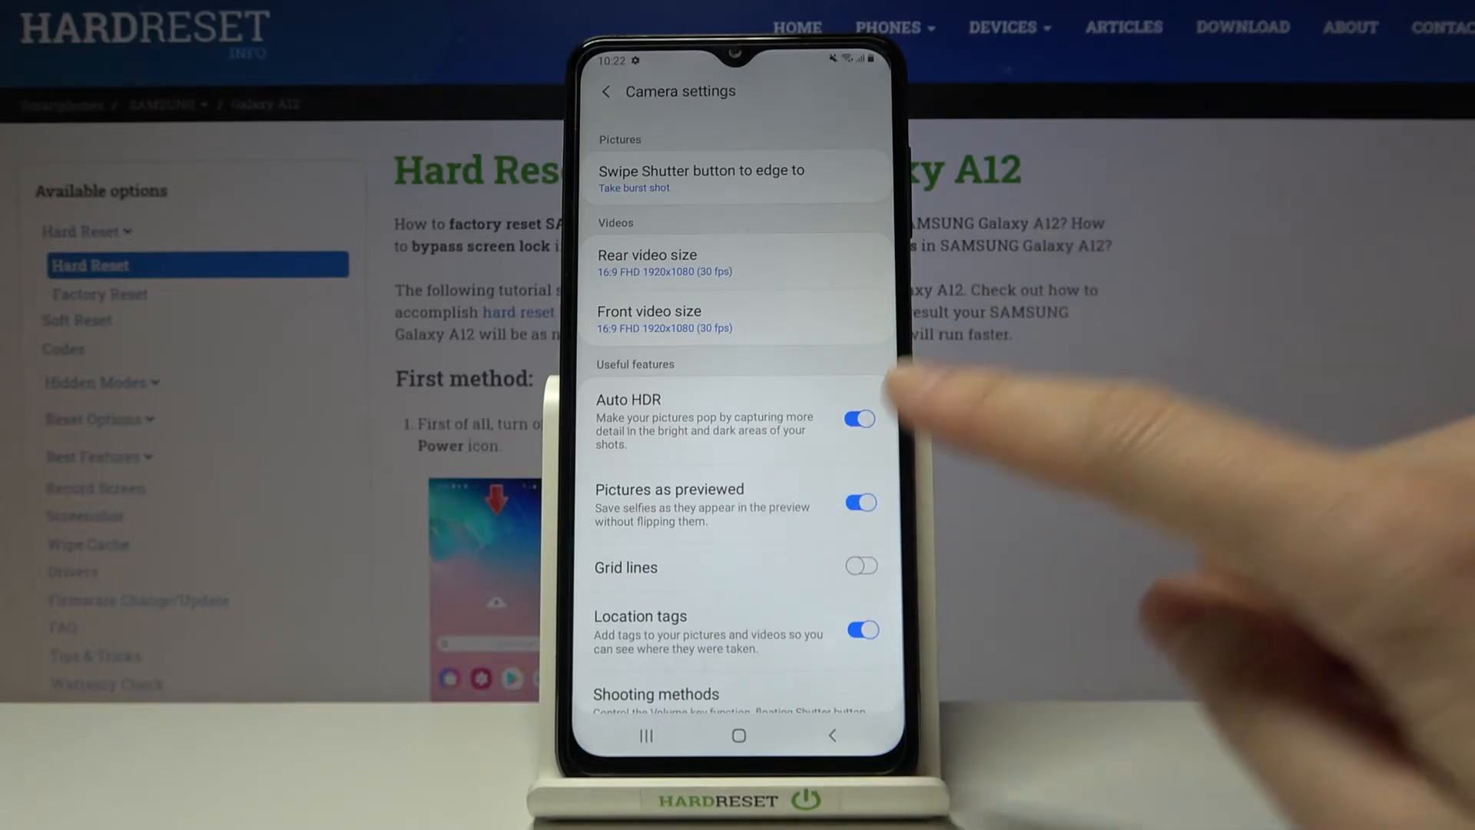
left_click(857, 501)
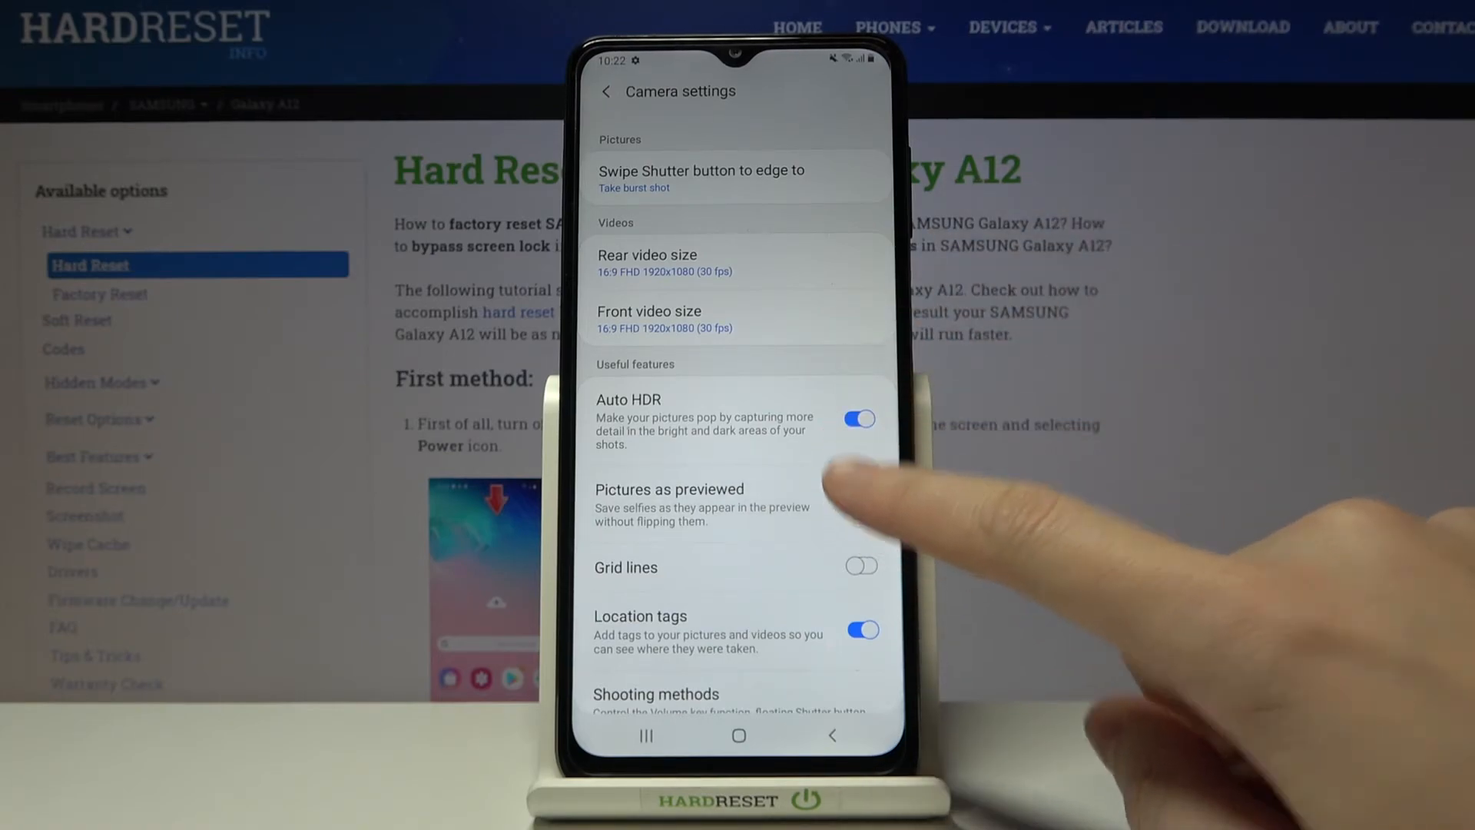
left_click(858, 503)
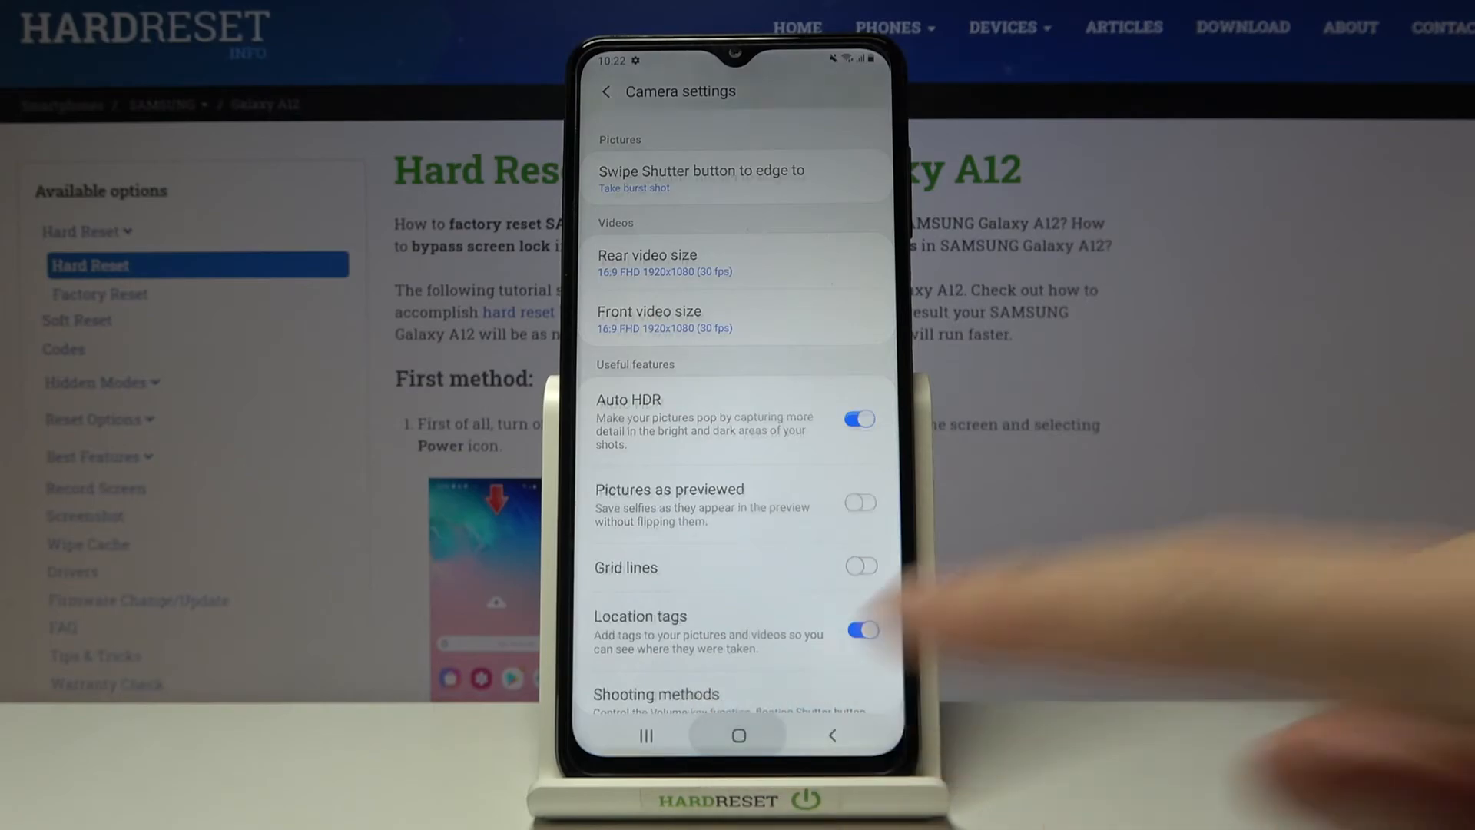